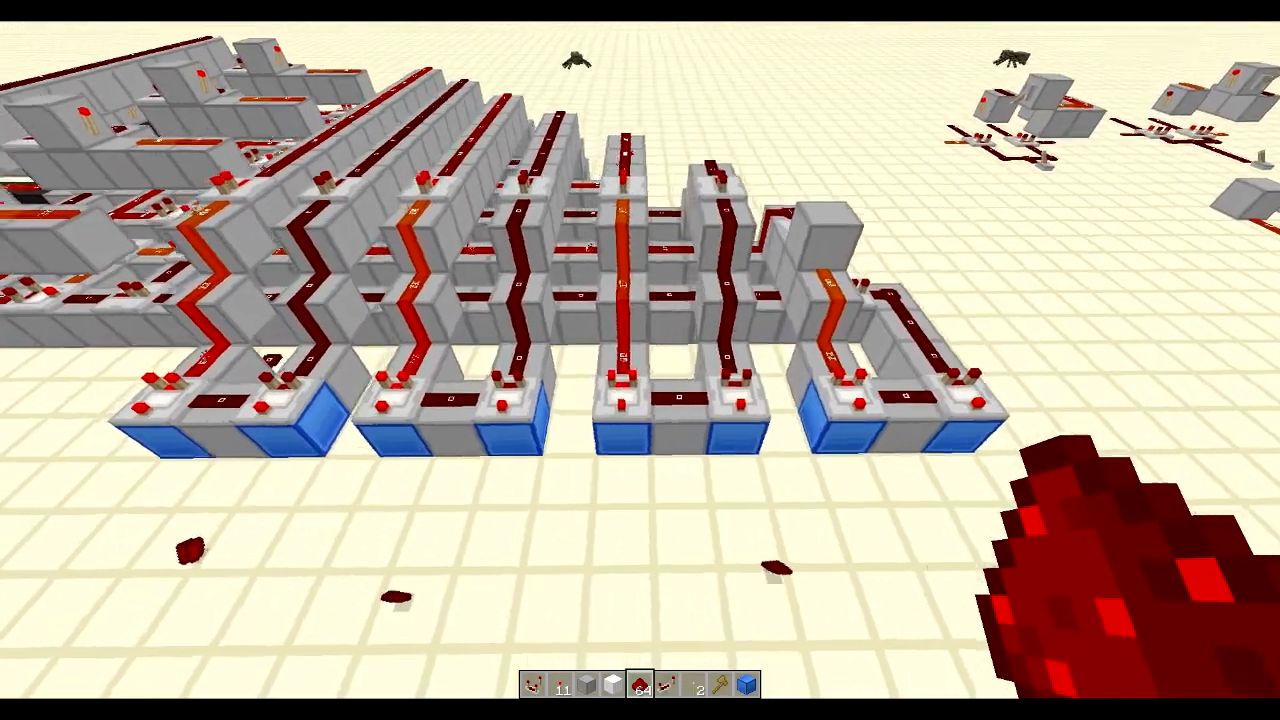
{"action": "mouse_move", "coordinate": [640, 360]}
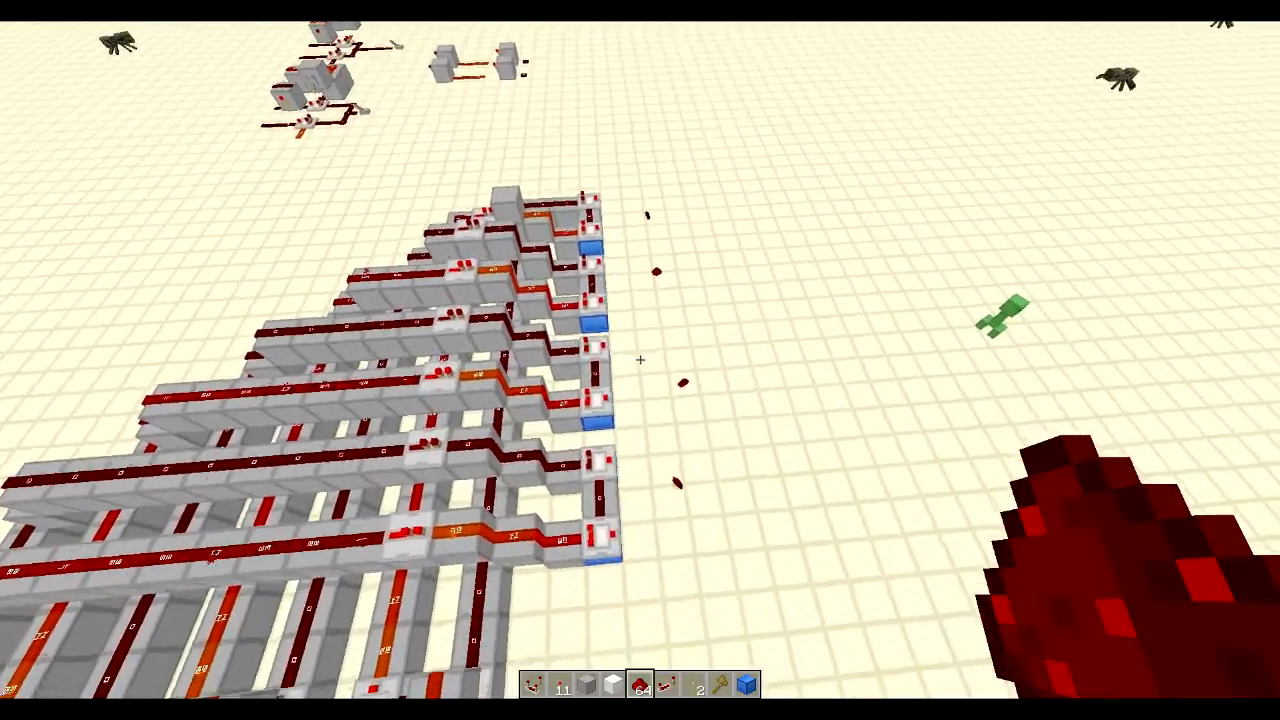
{"action": "mouse_move", "coordinate": [640, 360]}
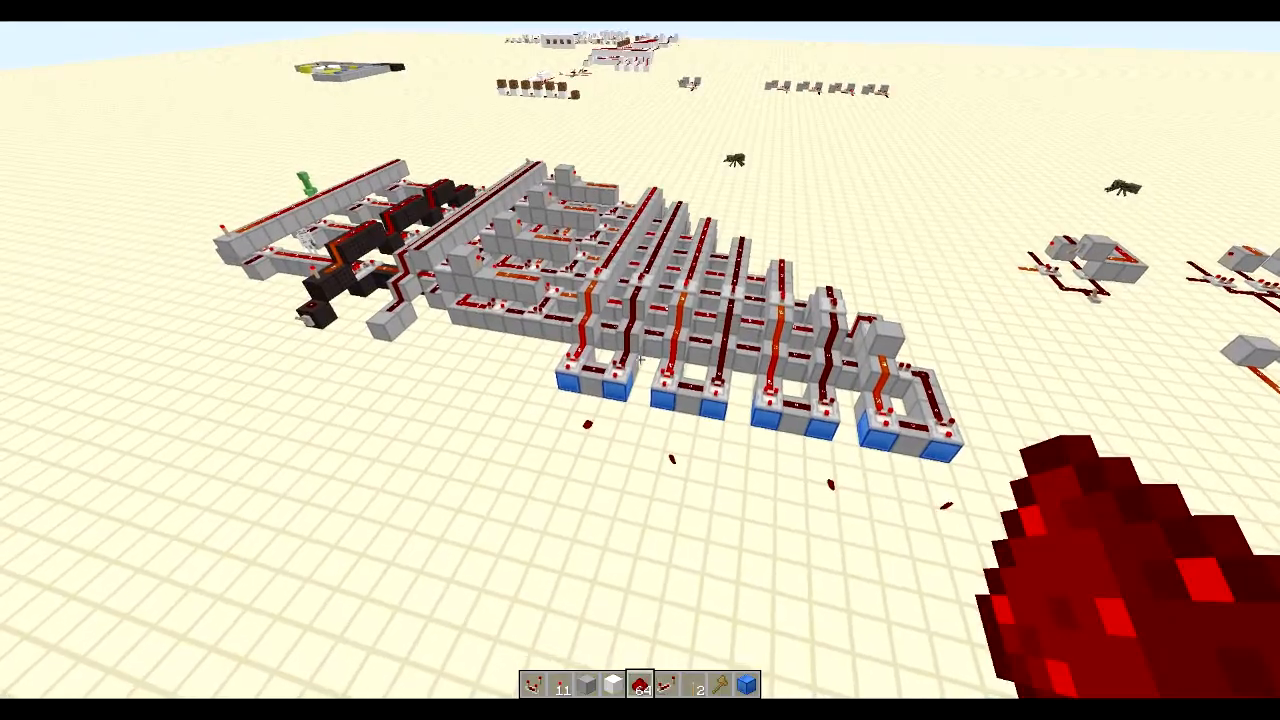
{"action": "mouse_move", "coordinate": [640, 360]}
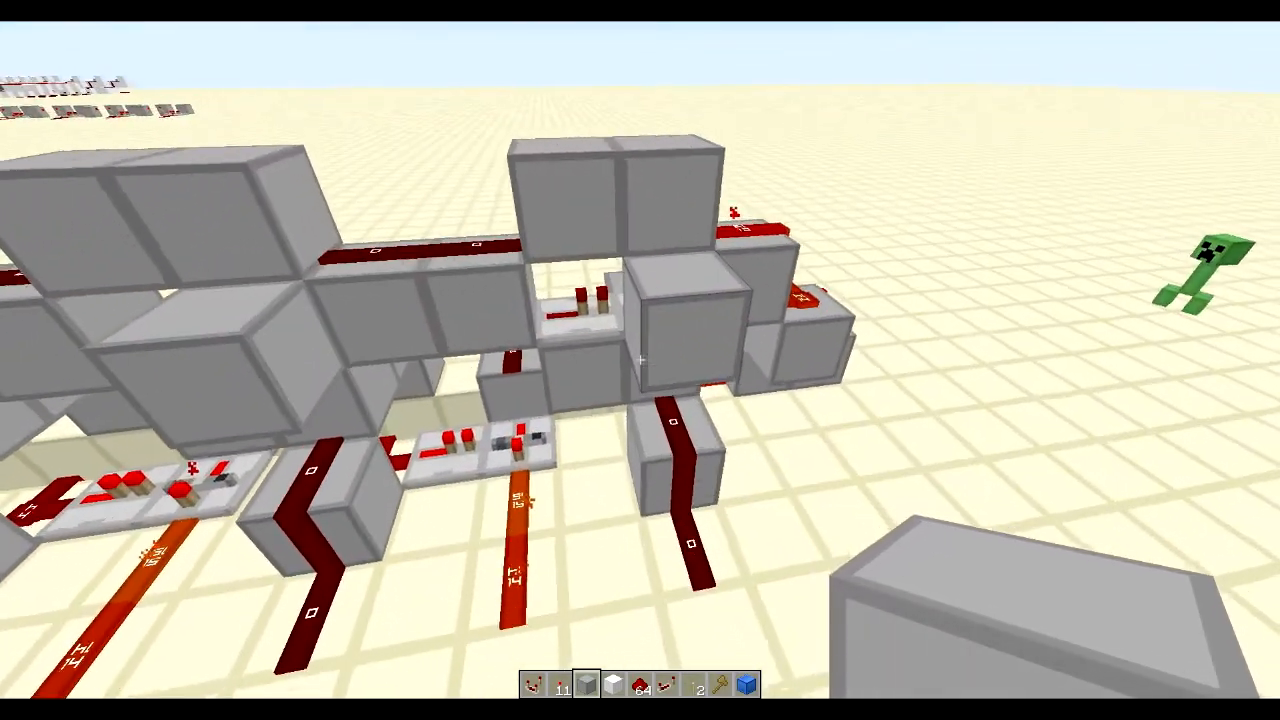
{"action": "mouse_move", "coordinate": [640, 360]}
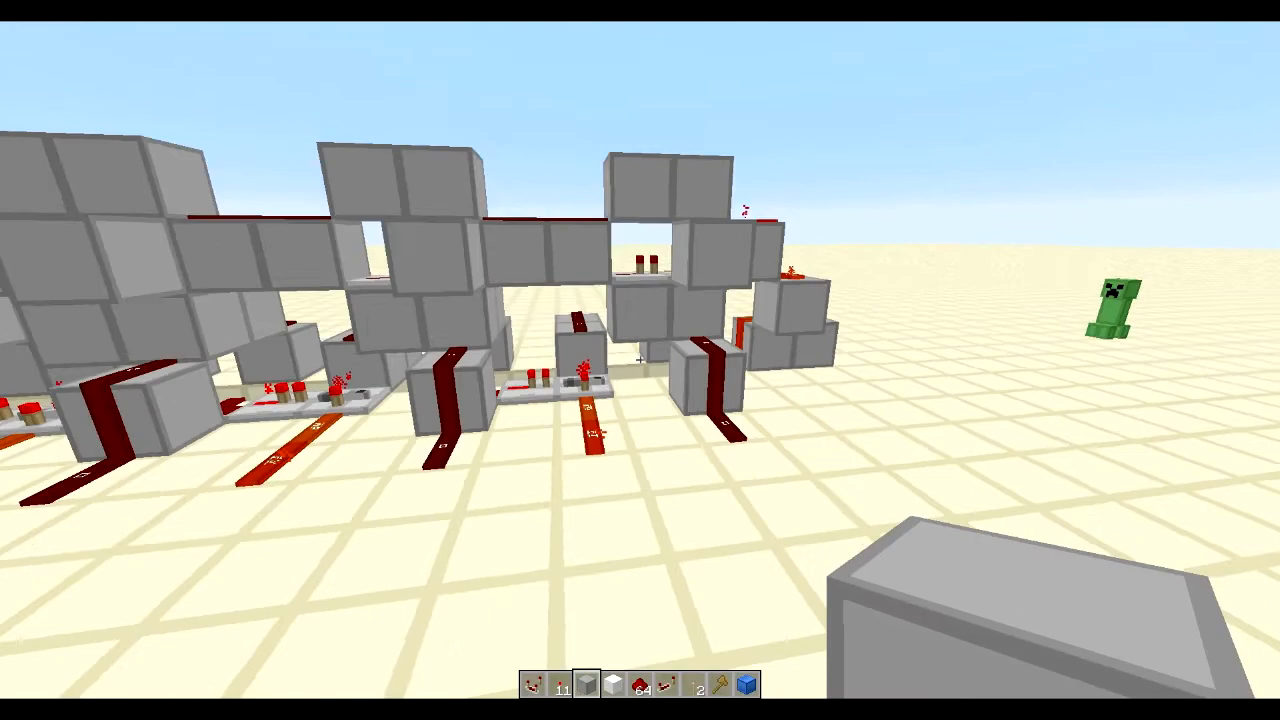
{"action": "mouse_move", "coordinate": [640, 360]}
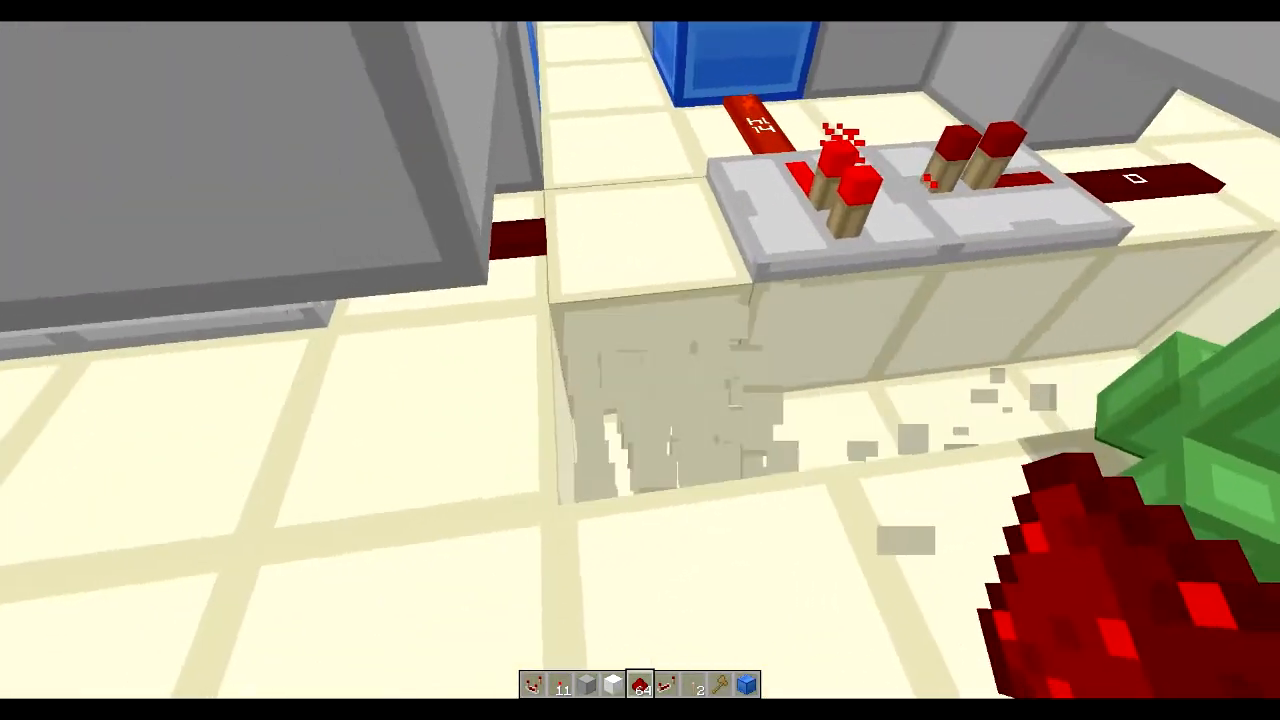
{"action": "mouse_move", "coordinate": [640, 360]}
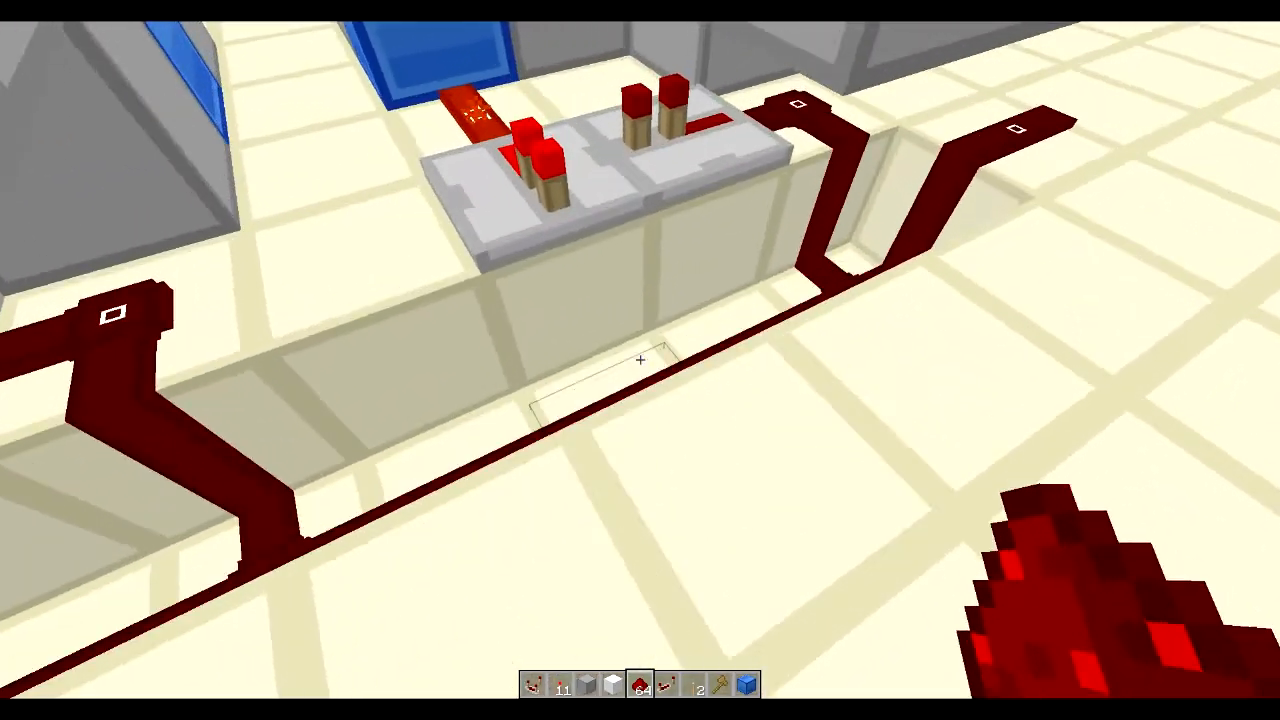
{"action": "mouse_move", "coordinate": [640, 360]}
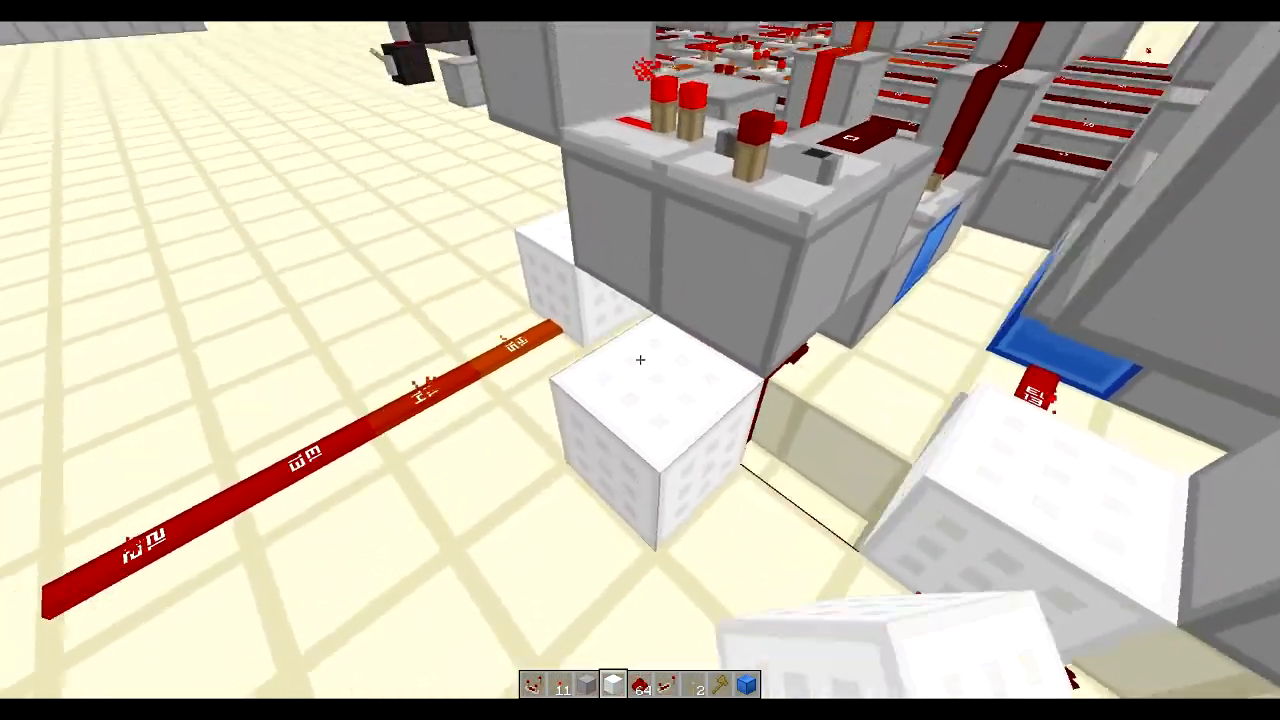
{"action": "mouse_move", "coordinate": [640, 360]}
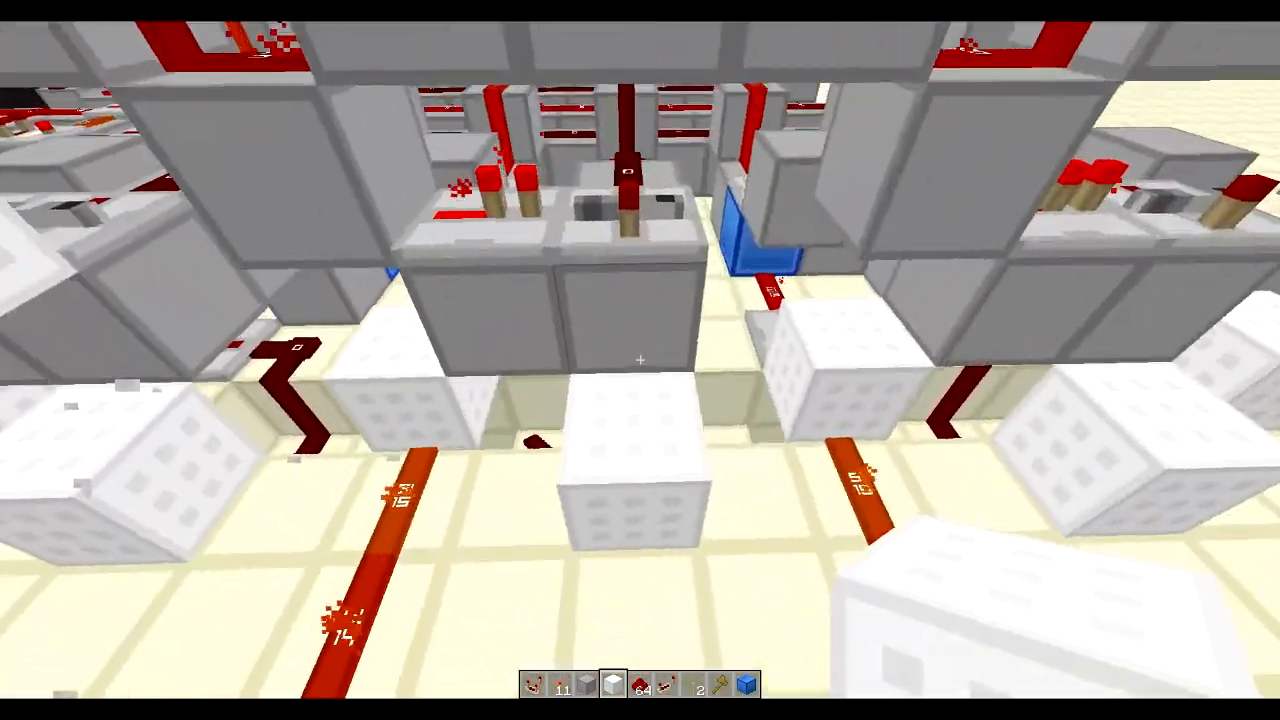
{"action": "mouse_move", "coordinate": [640, 360]}
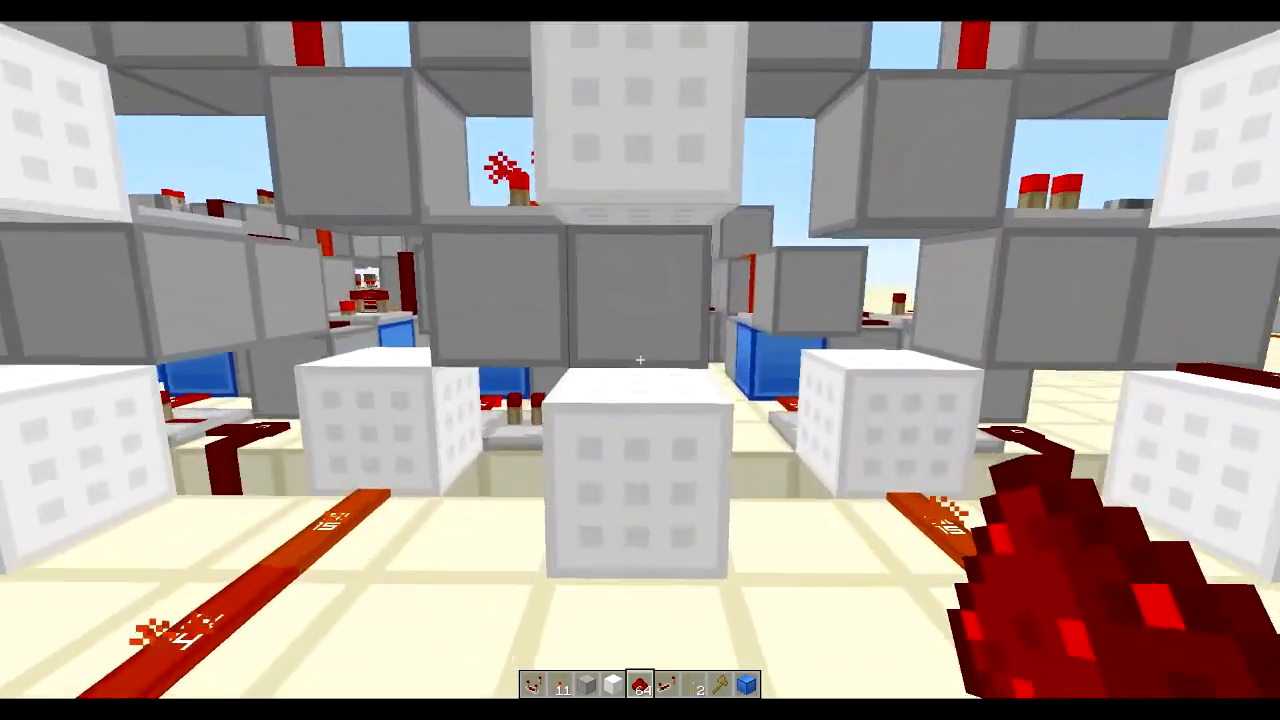
{"action": "mouse_move", "coordinate": [640, 500]}
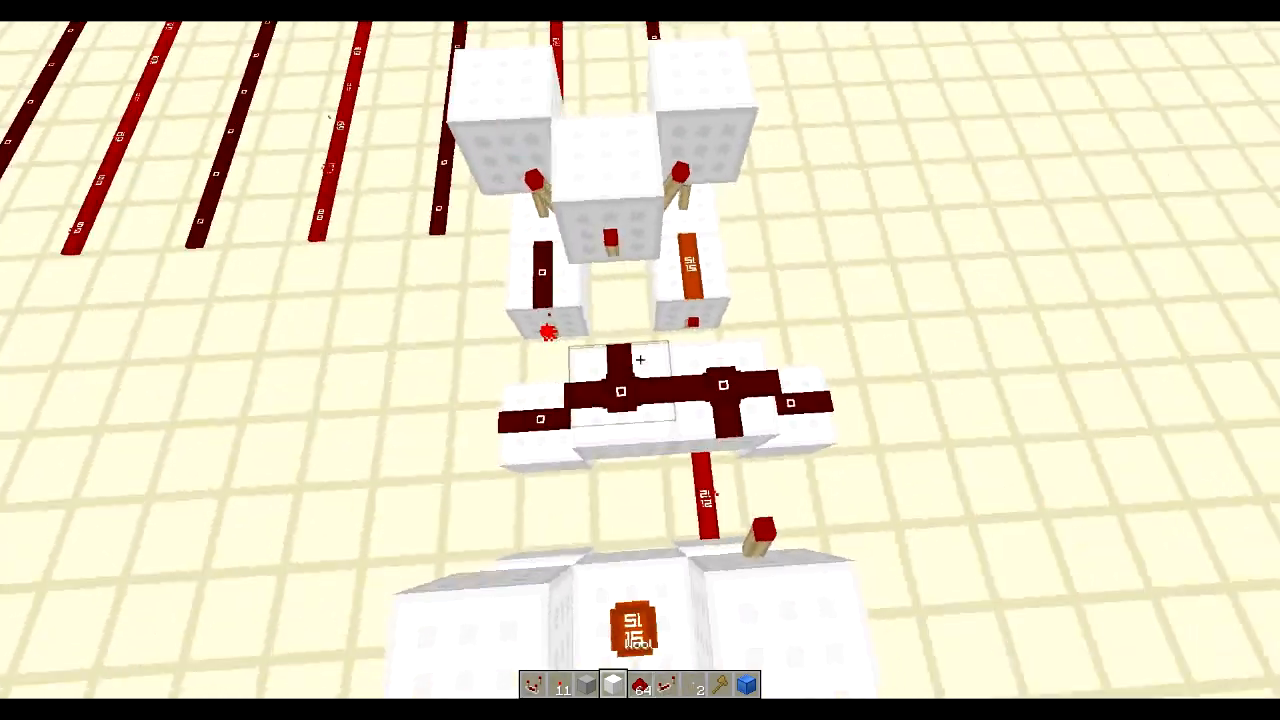
{"action": "mouse_move", "coordinate": [640, 360]}
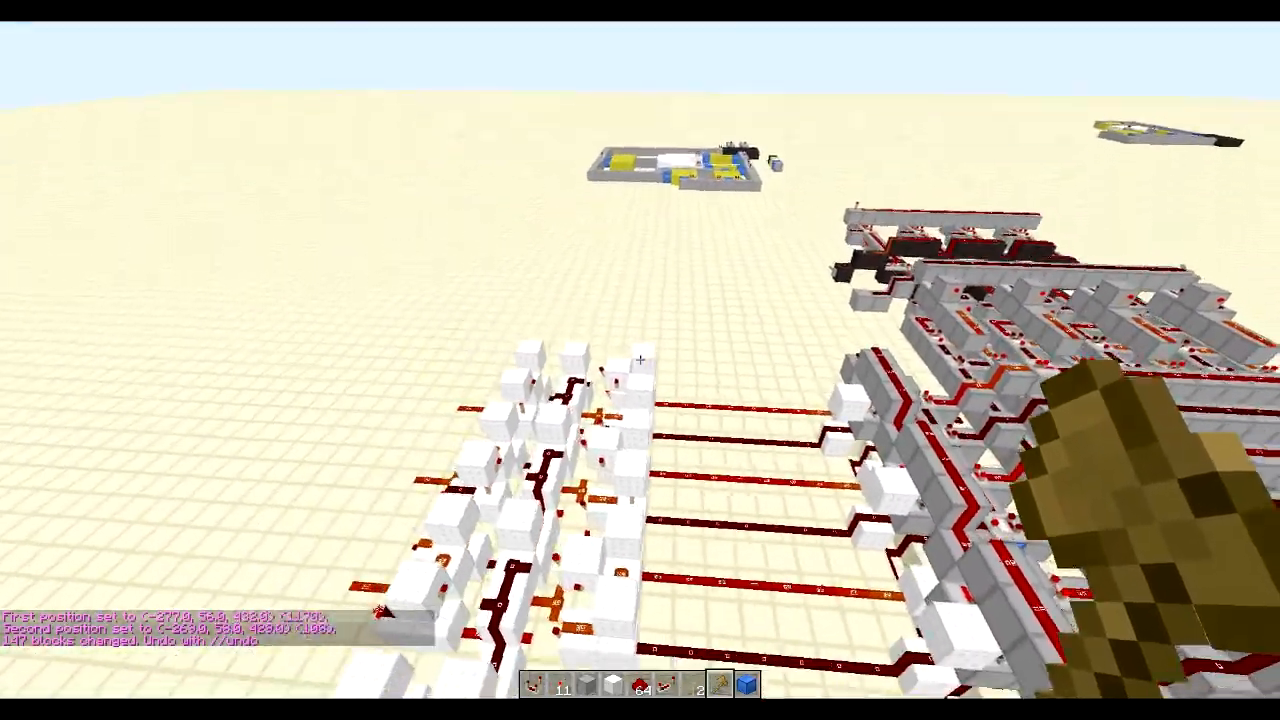
{"action": "mouse_move", "coordinate": [640, 360]}
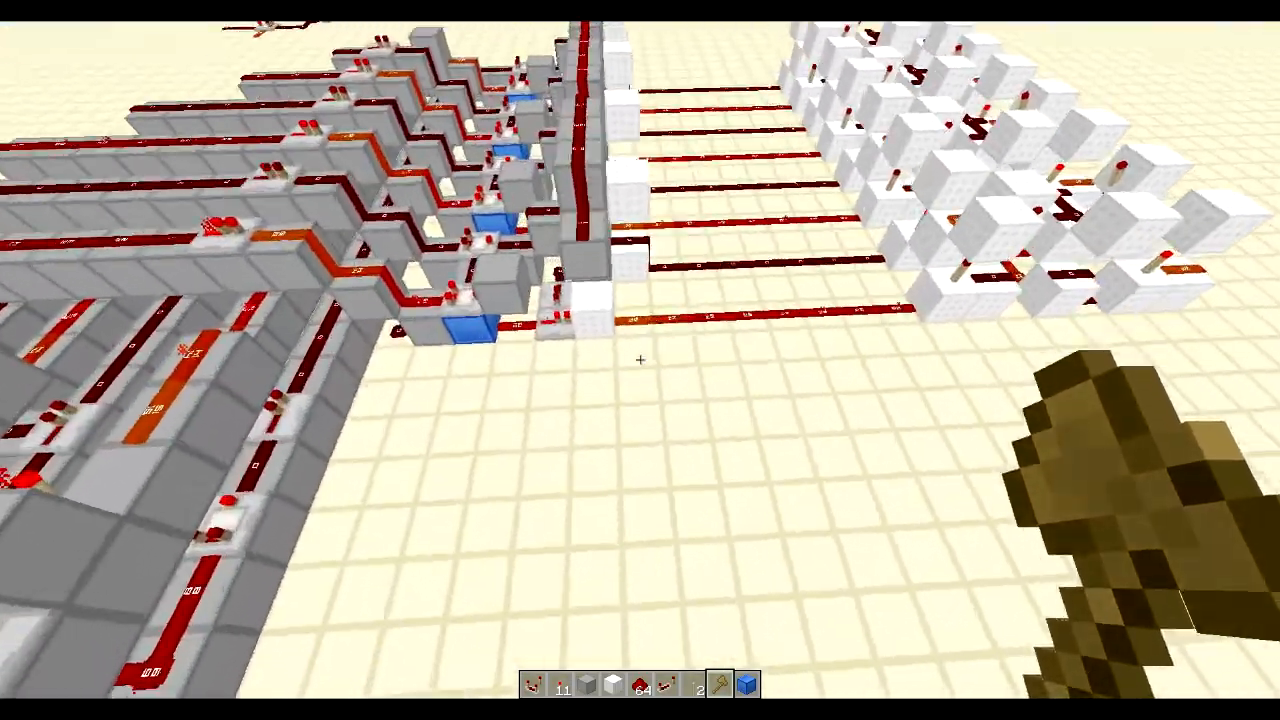
{"action": "mouse_move", "coordinate": [640, 360]}
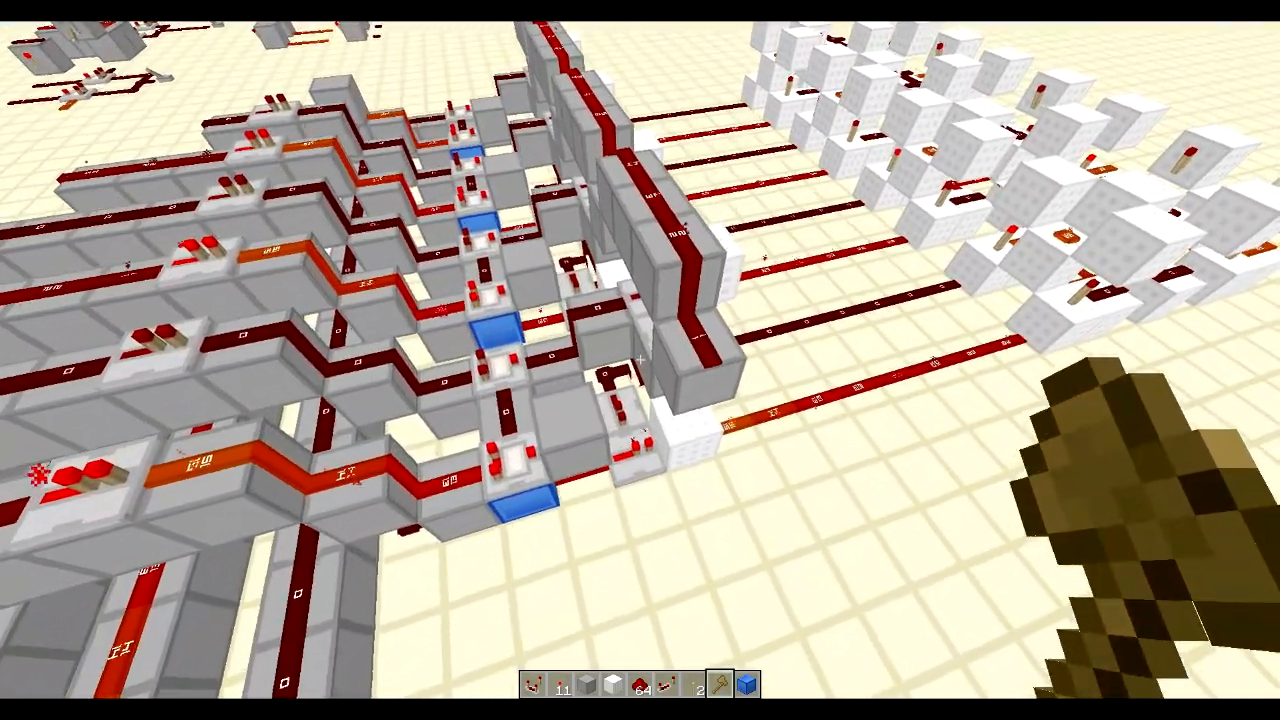